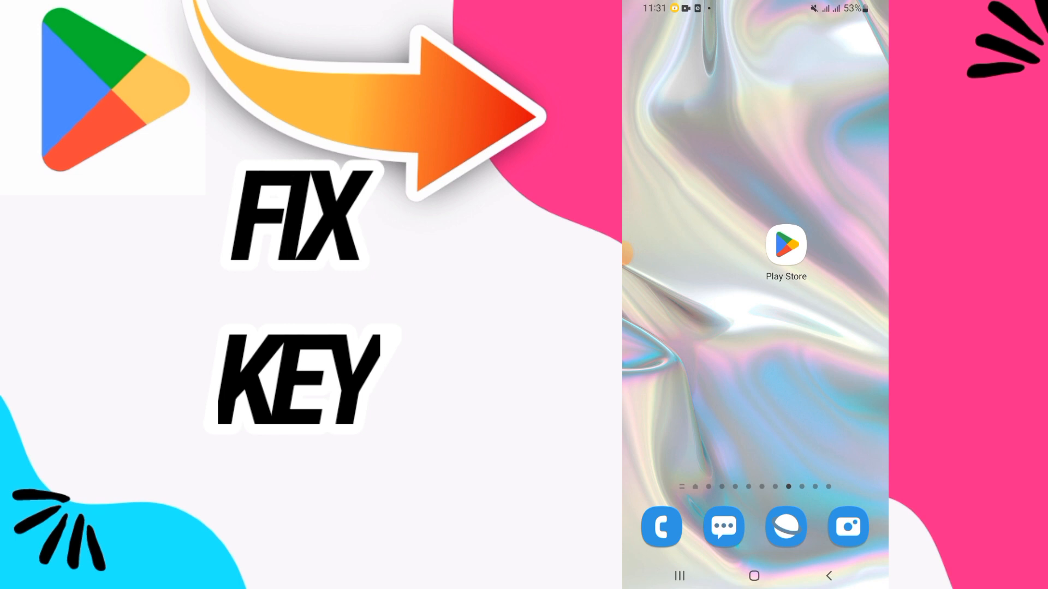
Launch the Settings app from the app drawer
scroll("up", 3)
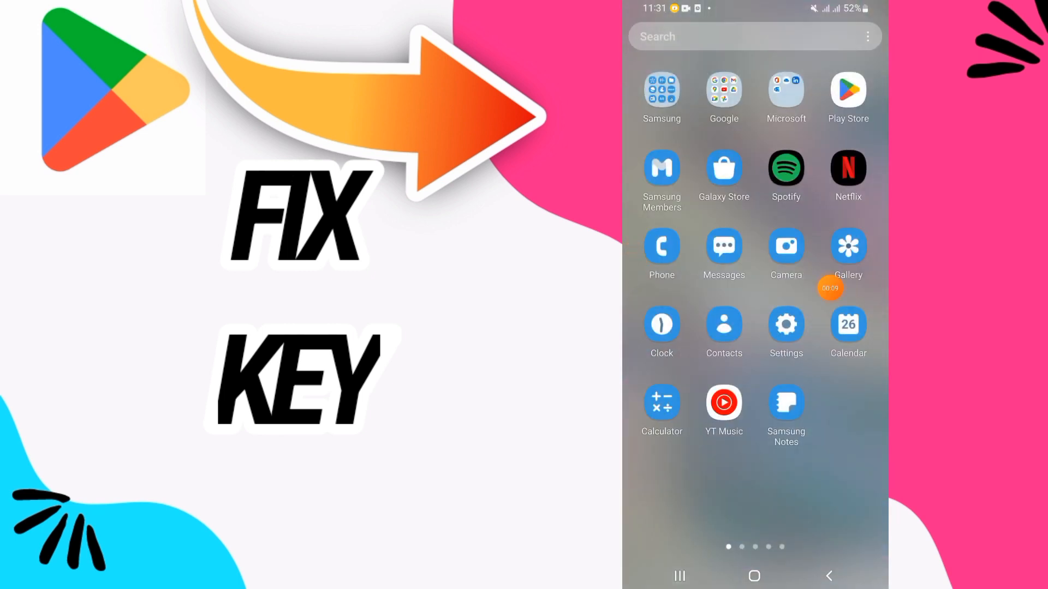
left_click(786, 324)
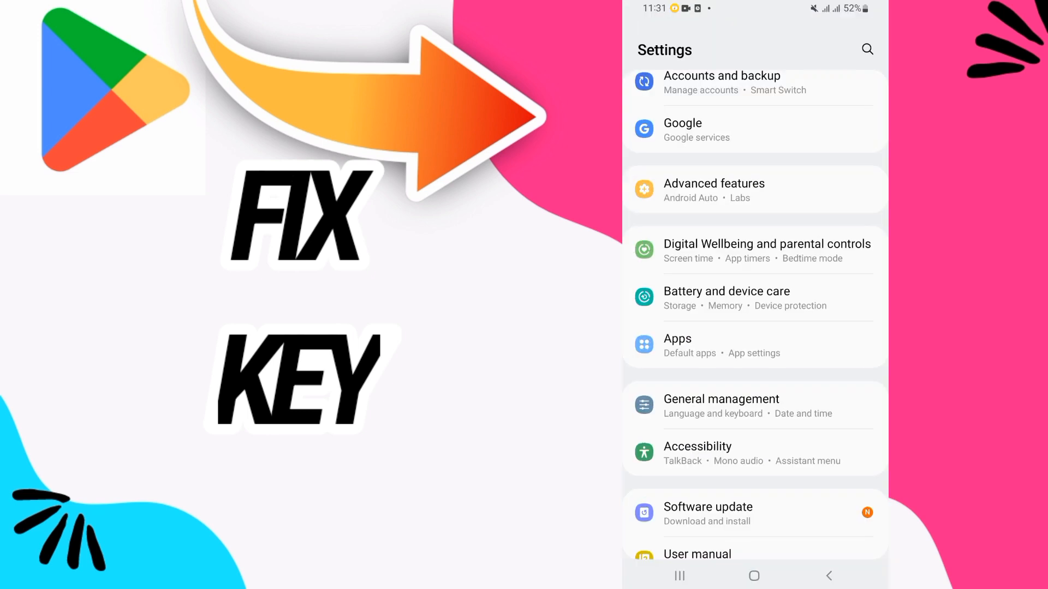
Show the installed-apps list scrolled to the Google Play entries
left_click(676, 339)
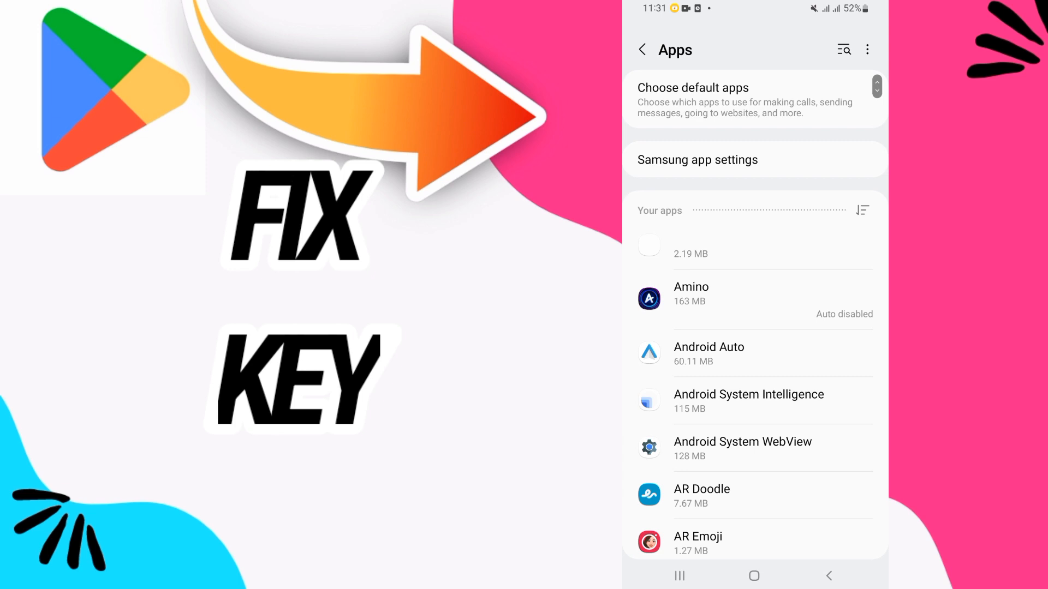
scroll("down", 3)
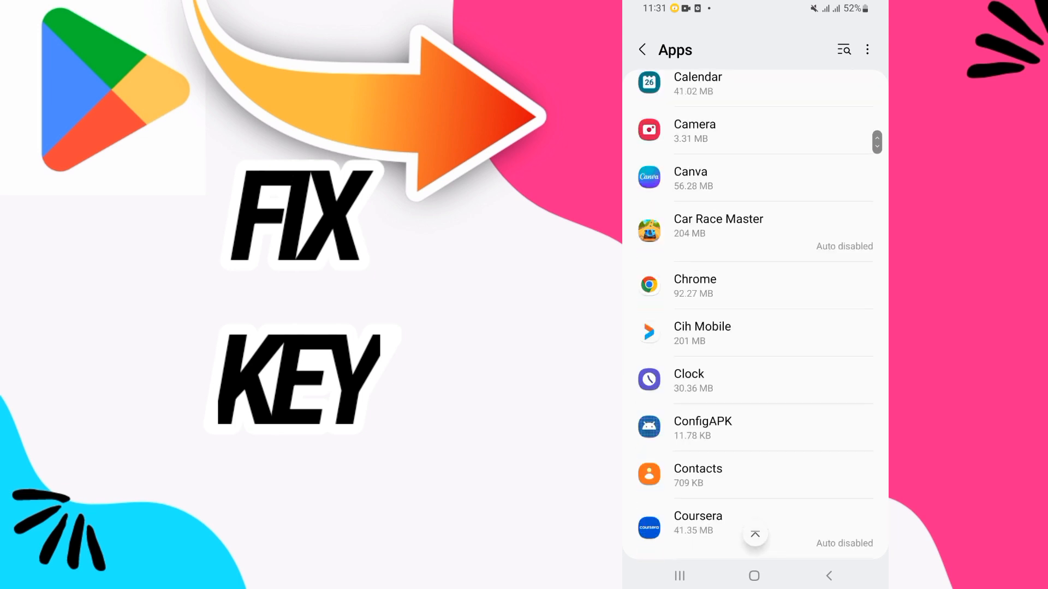
scroll("down", 3)
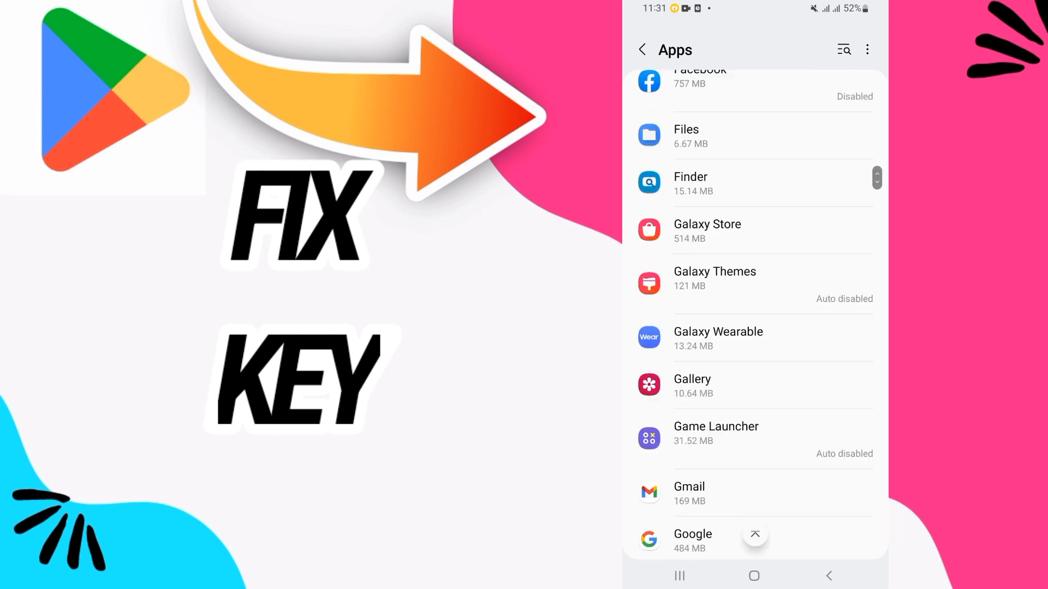
scroll("down", 3)
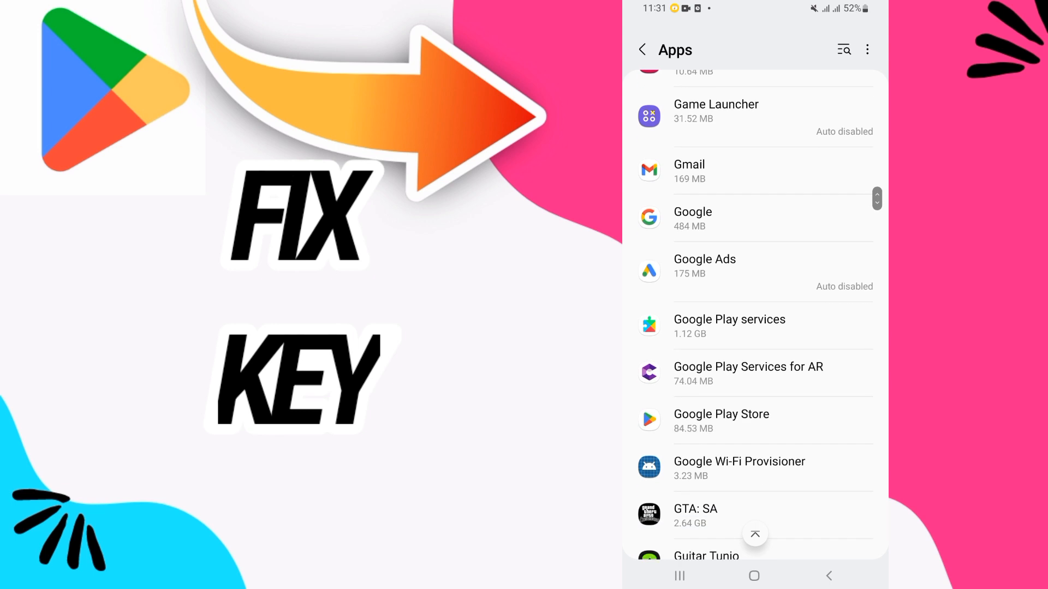
Clear Google Play Store's stored data and confirm with OK
left_click(721, 420)
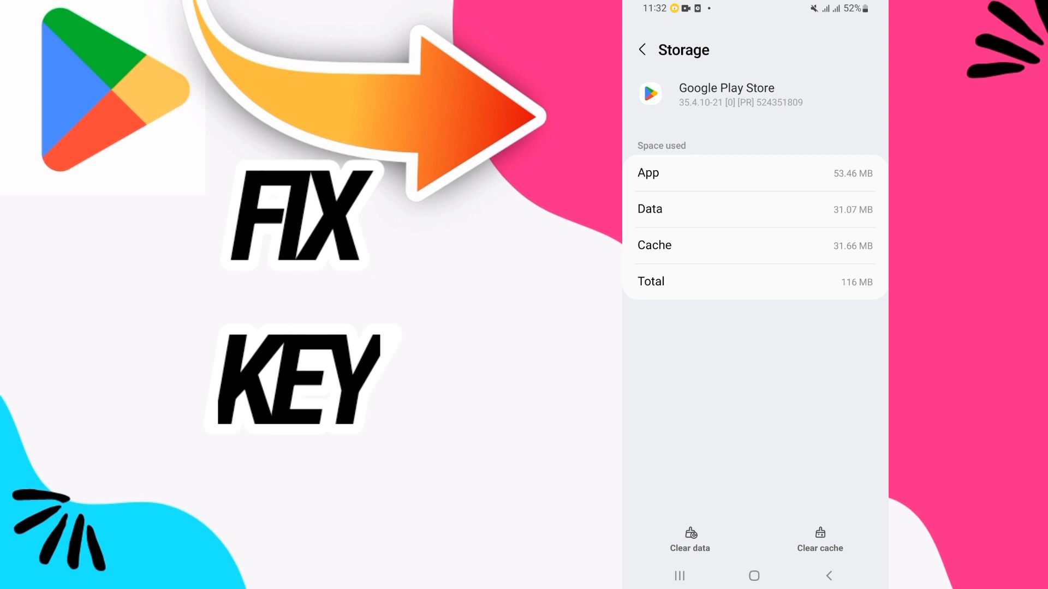
left_click(690, 539)
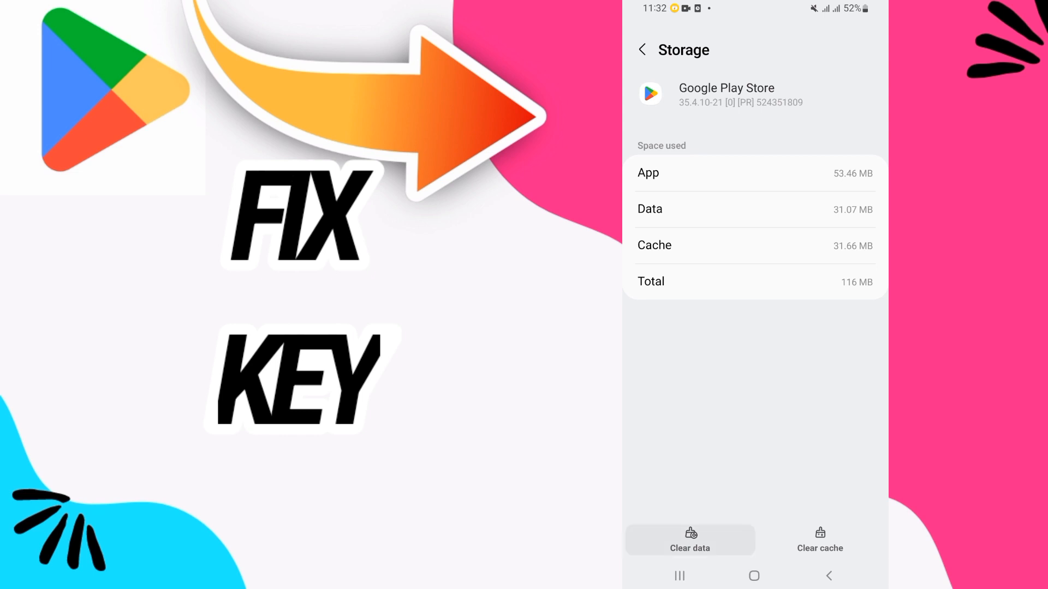
left_click(828, 575)
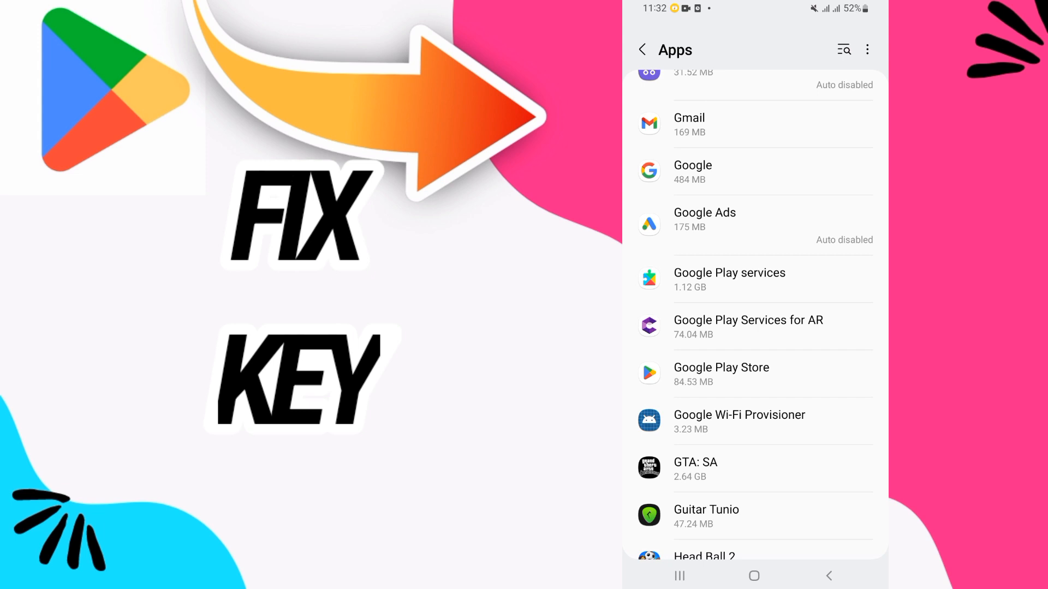
Force stop Google Play services and confirm with OK
left_click(729, 279)
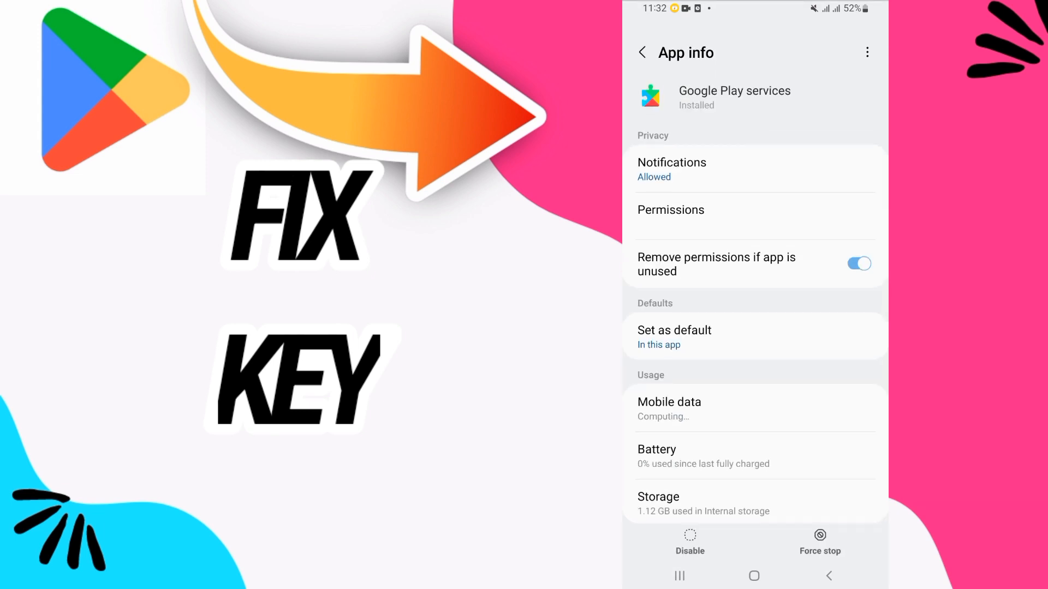
left_click(819, 541)
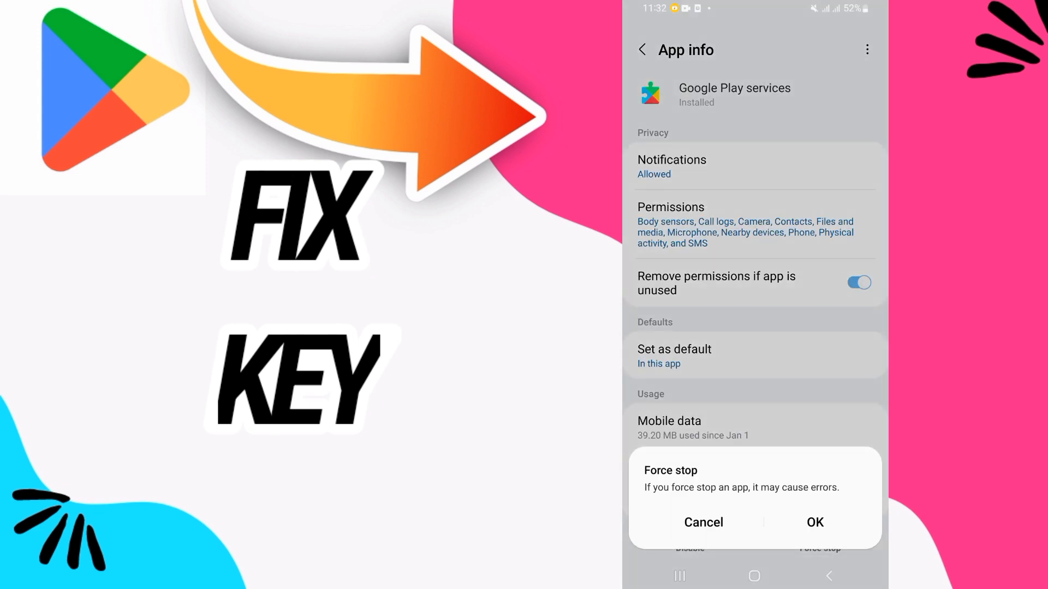
left_click(702, 522)
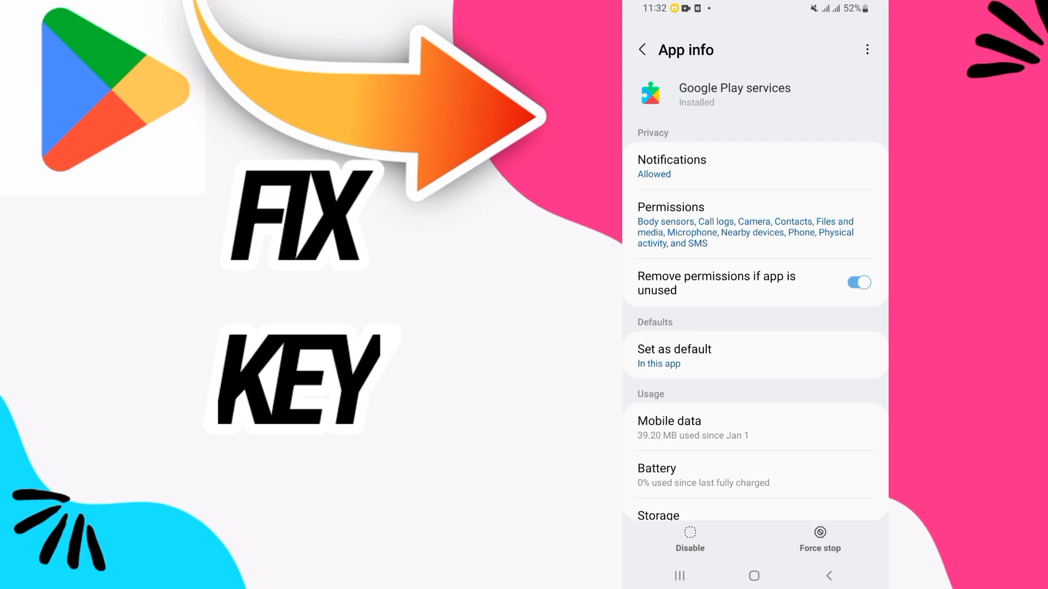